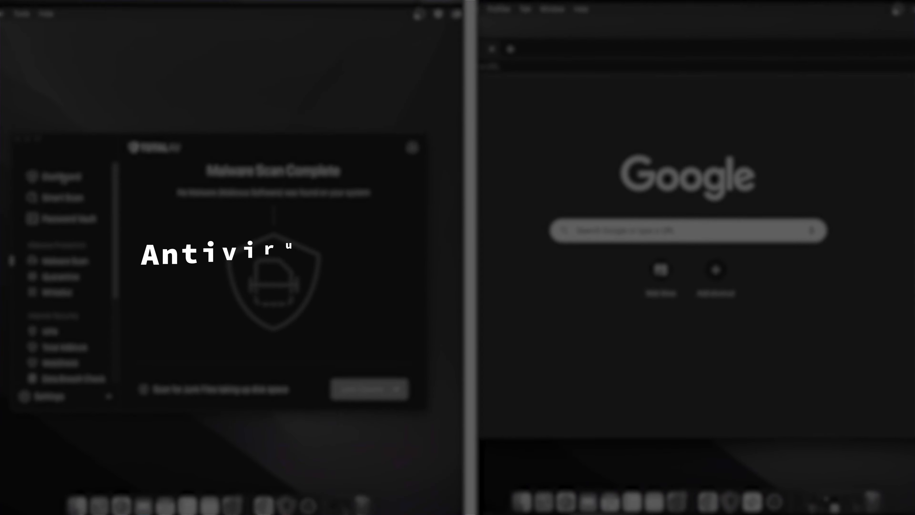
# - Review the clean malware scan result and the dashboard's active real-time protection status
pyautogui.click(311, 297)
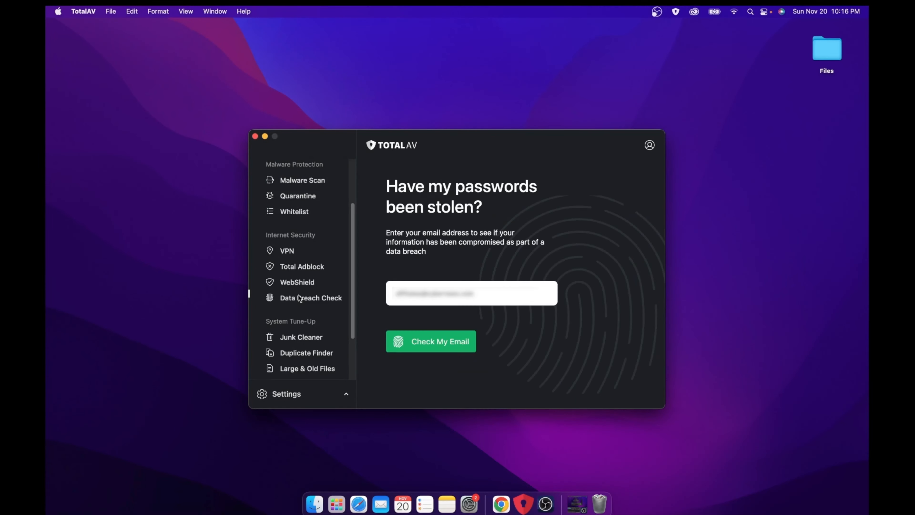
pyautogui.scroll(-3)
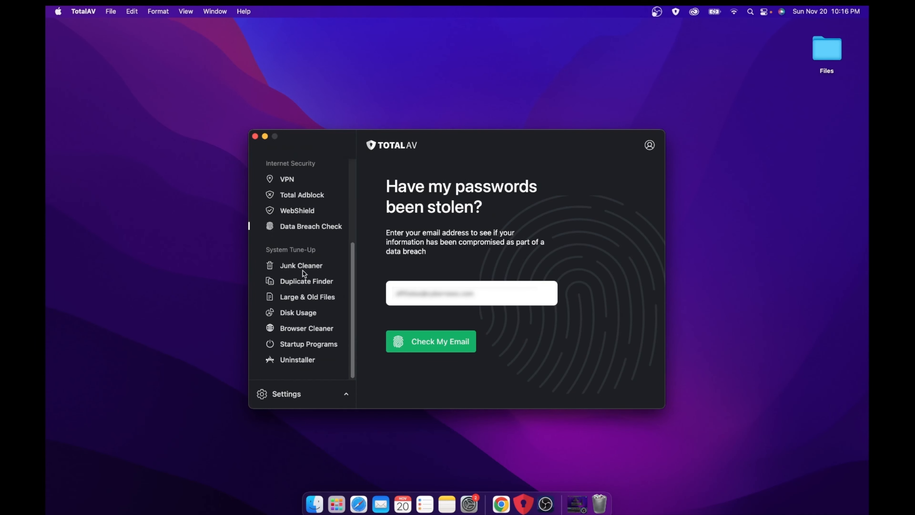
pyautogui.click(302, 264)
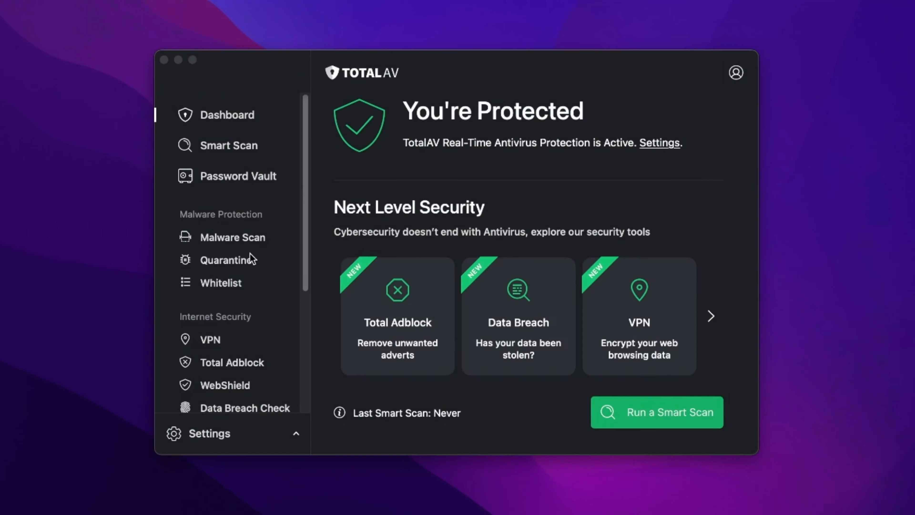
pyautogui.click(233, 236)
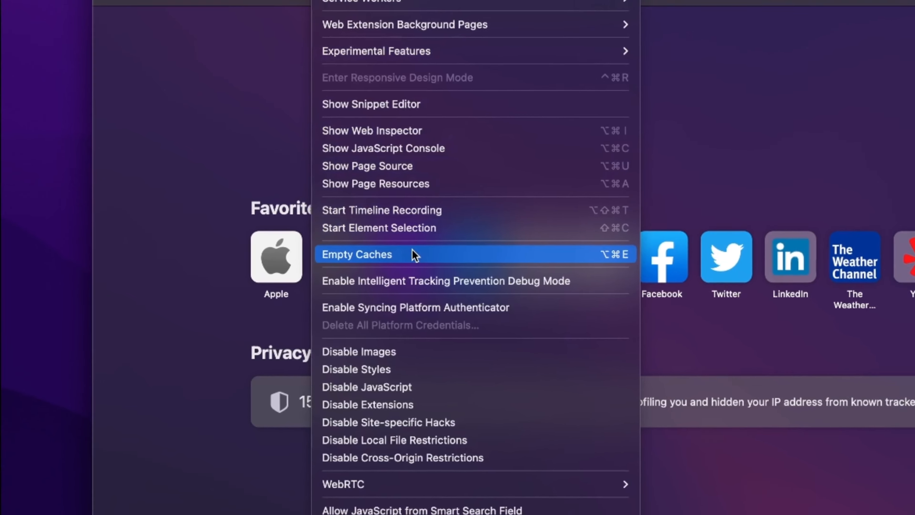
# - Empty Safari's caches and set up clearing the last hour of browsing history
pyautogui.click(356, 254)
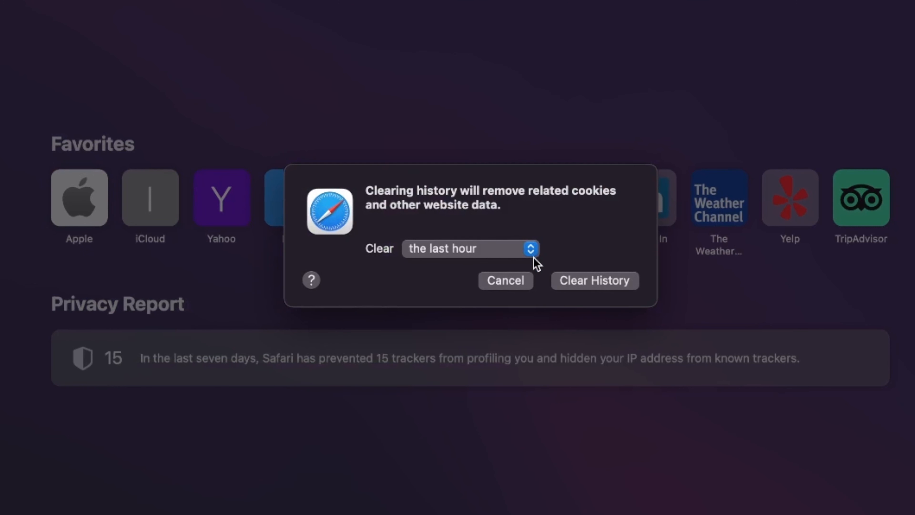
pyautogui.click(469, 248)
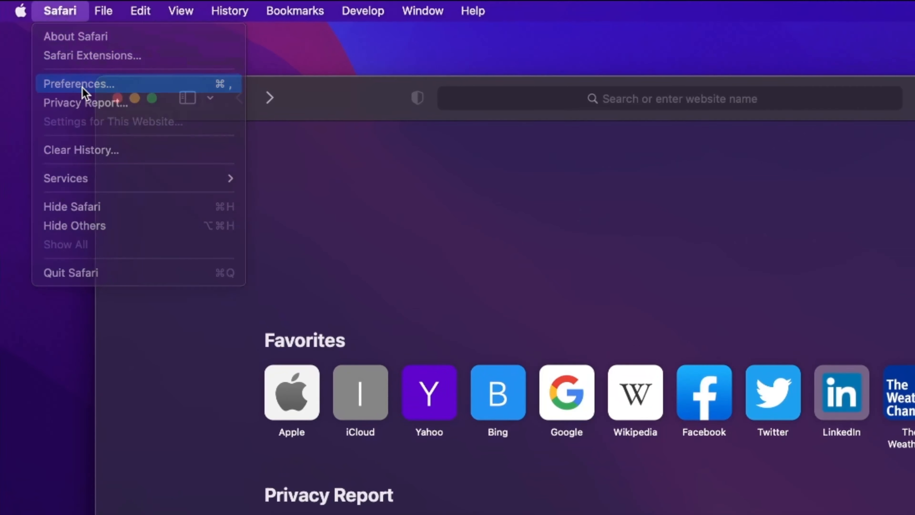
# - Remove all stored website data for the seven listed sites via Safari's Privacy preferences
pyautogui.click(78, 83)
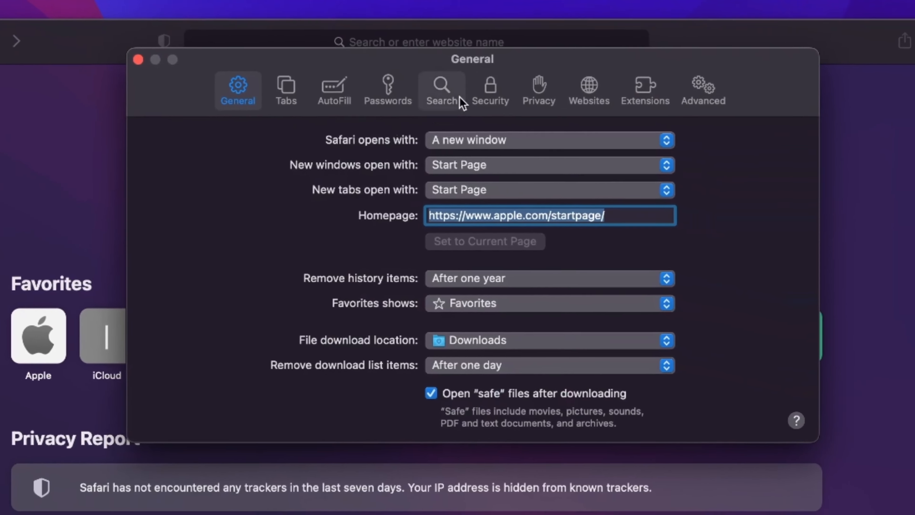
pyautogui.click(538, 88)
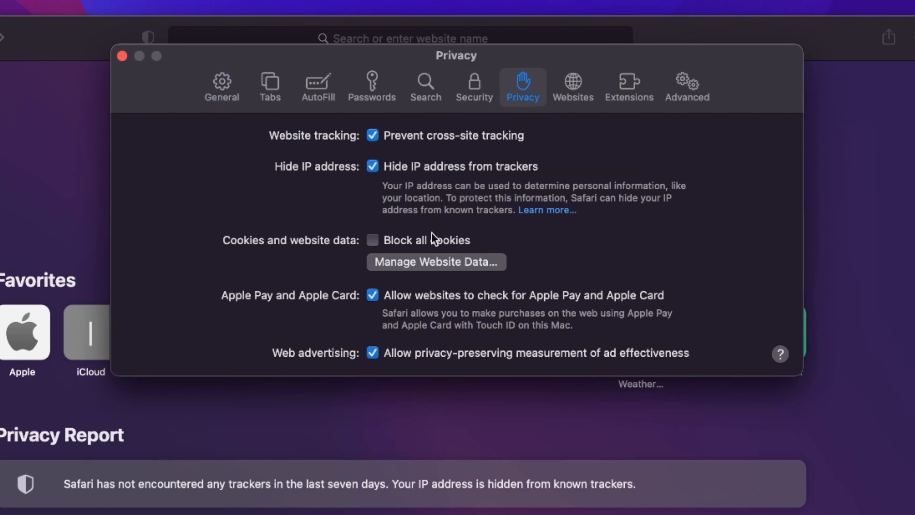
pyautogui.click(435, 262)
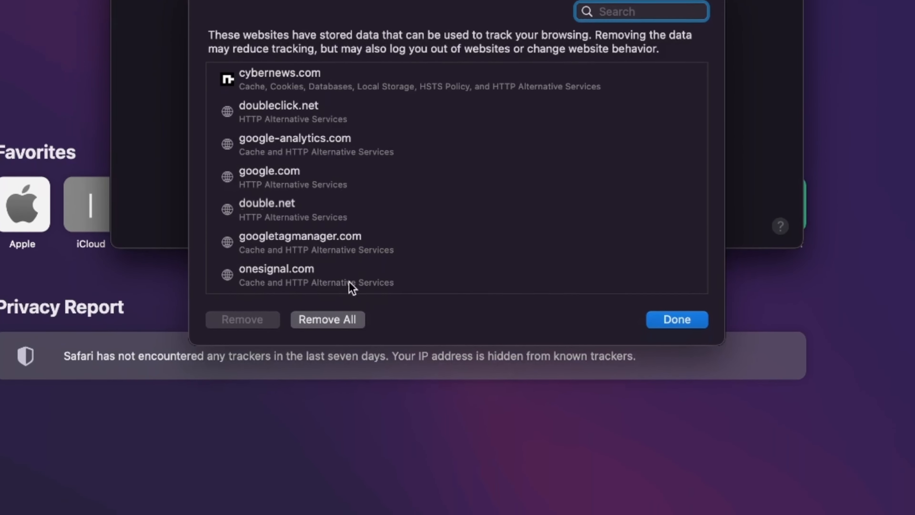
pyautogui.click(327, 319)
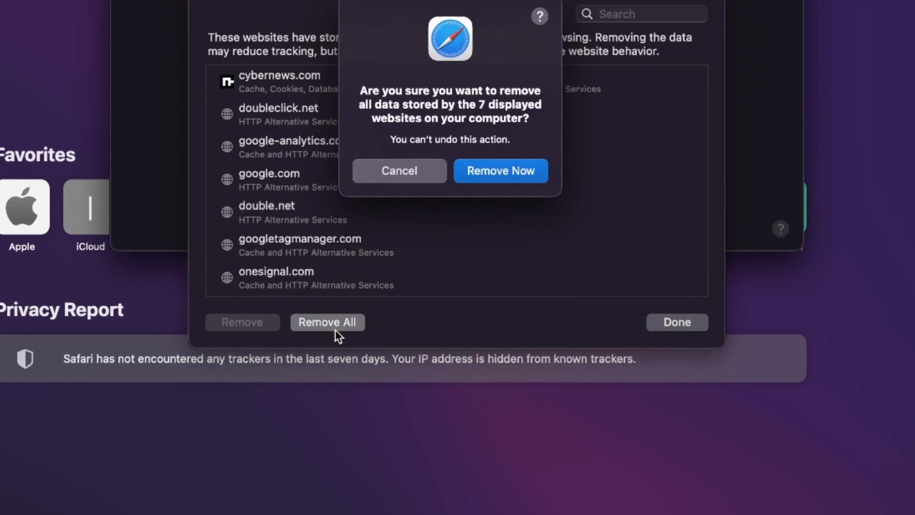
pyautogui.click(400, 171)
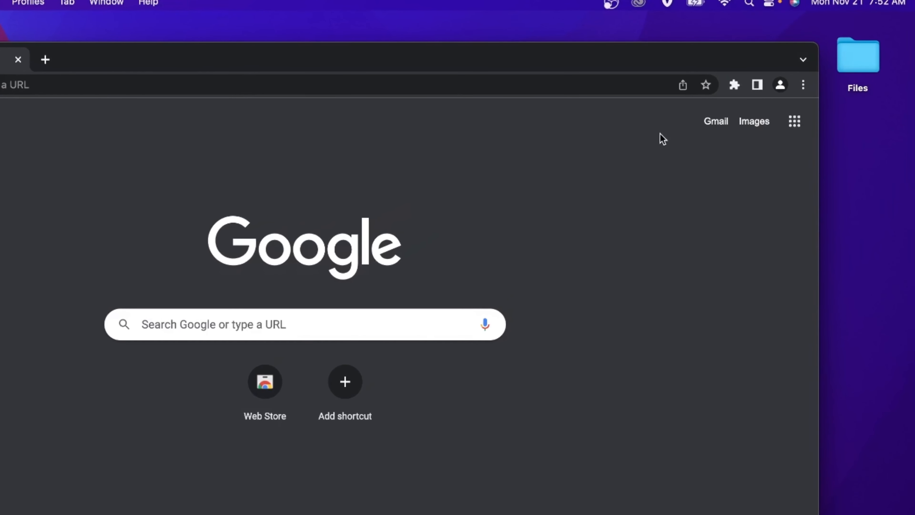
# - Restore Chrome's settings to their original defaults from the Settings page
pyautogui.click(803, 85)
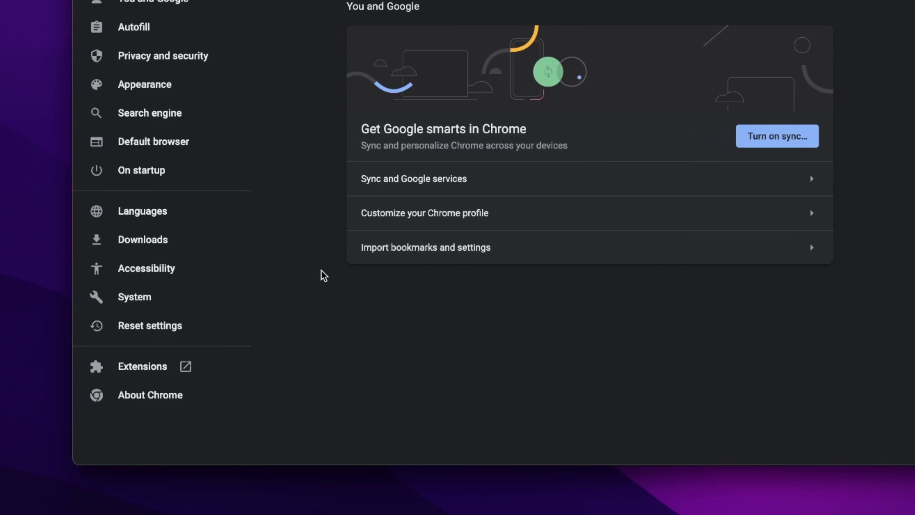
pyautogui.click(149, 325)
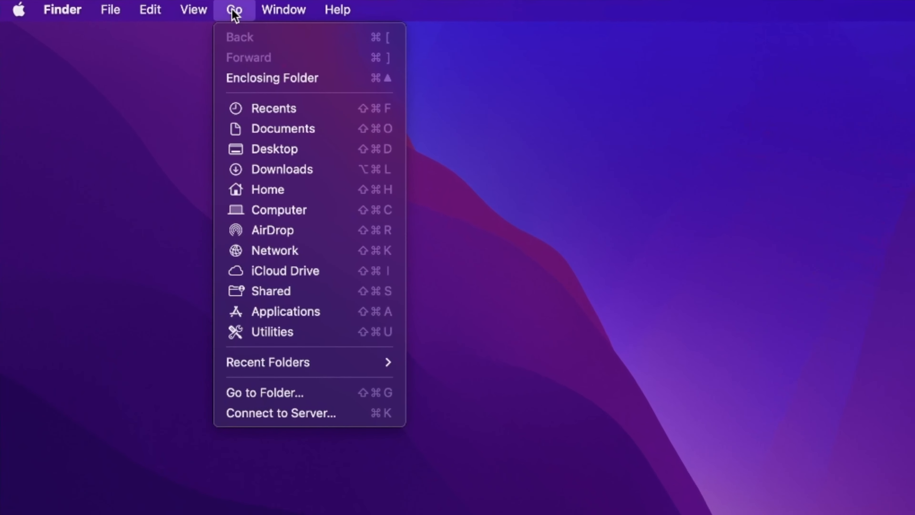
# - Launch Activity Monitor from Utilities and review the processes listed by CPU usage
pyautogui.click(272, 331)
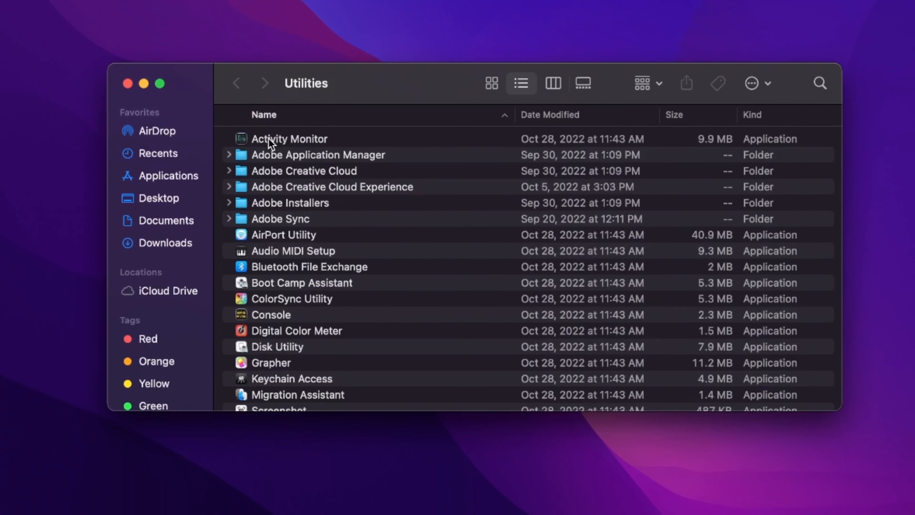
pyautogui.doubleClick(288, 138)
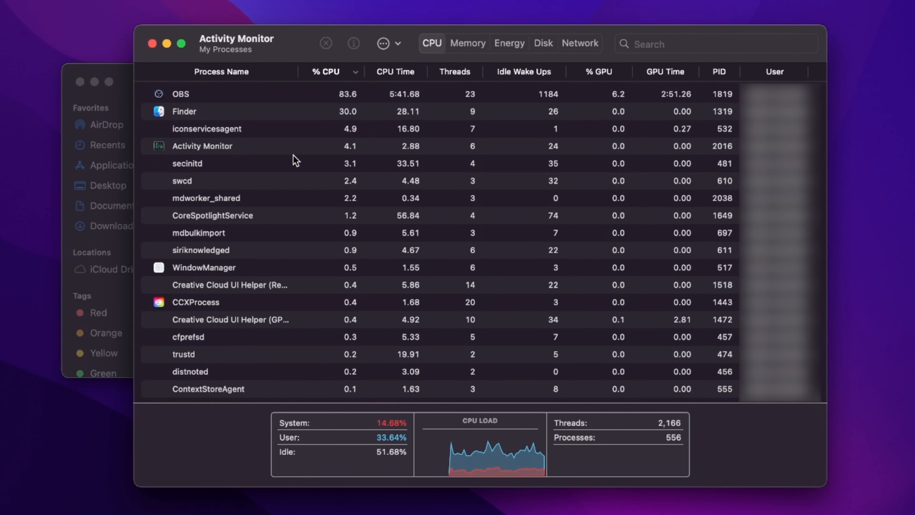
pyautogui.scroll(-3)
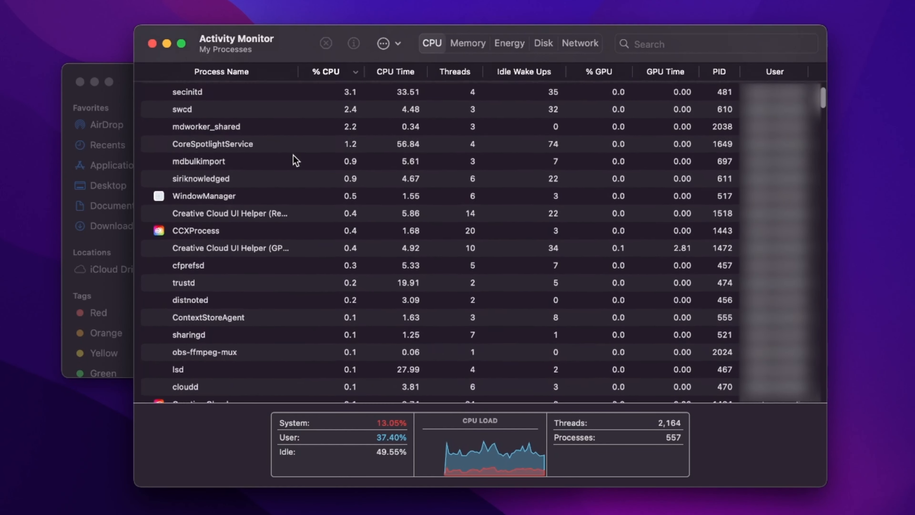
pyautogui.click(229, 12)
pyautogui.write('/library/')
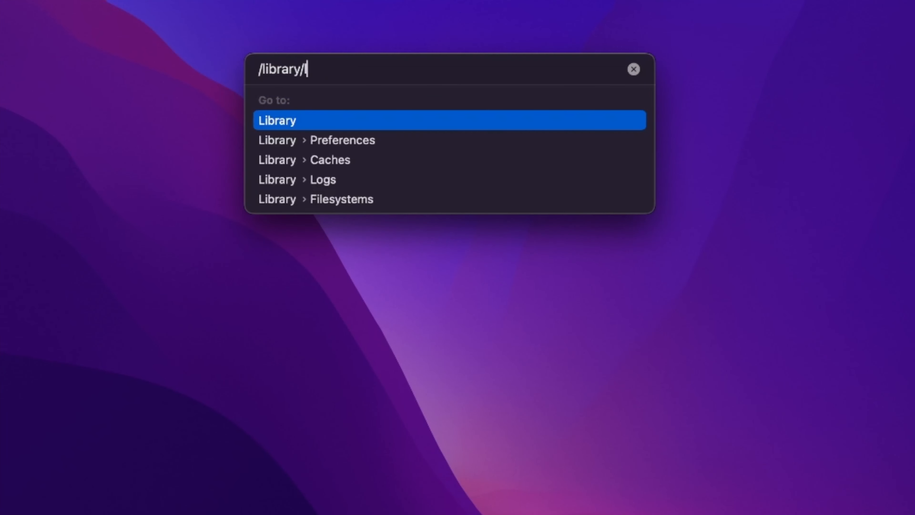
# - Browse to the computer's volumes and open Macintosh HD in Finder
pyautogui.press('Return')
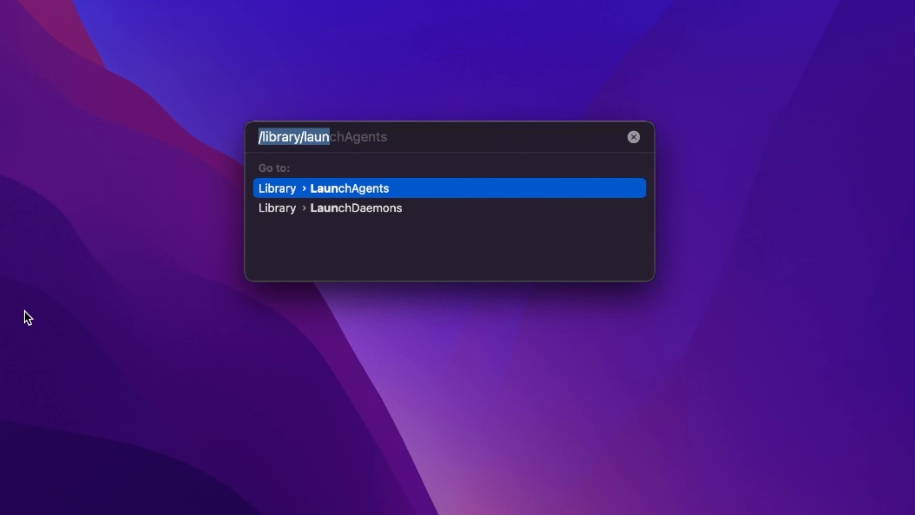
pyautogui.moveTo(333, 208)
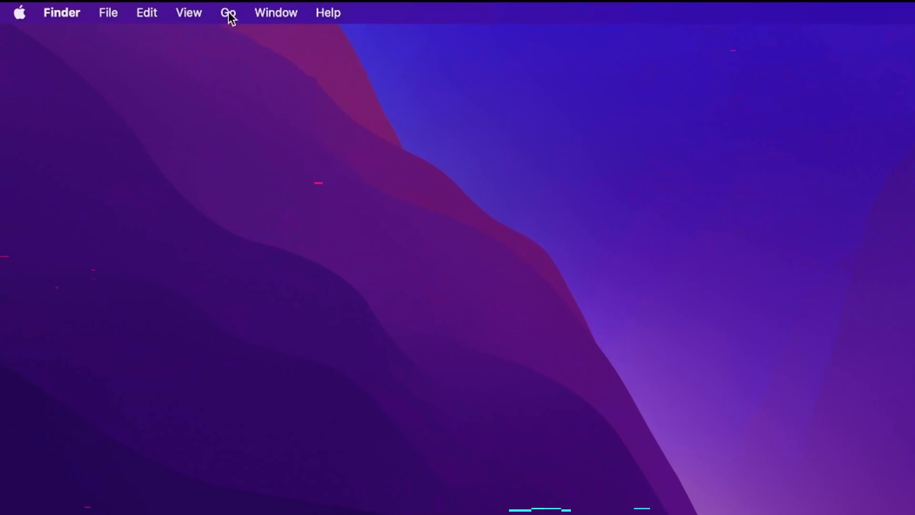
pyautogui.click(228, 12)
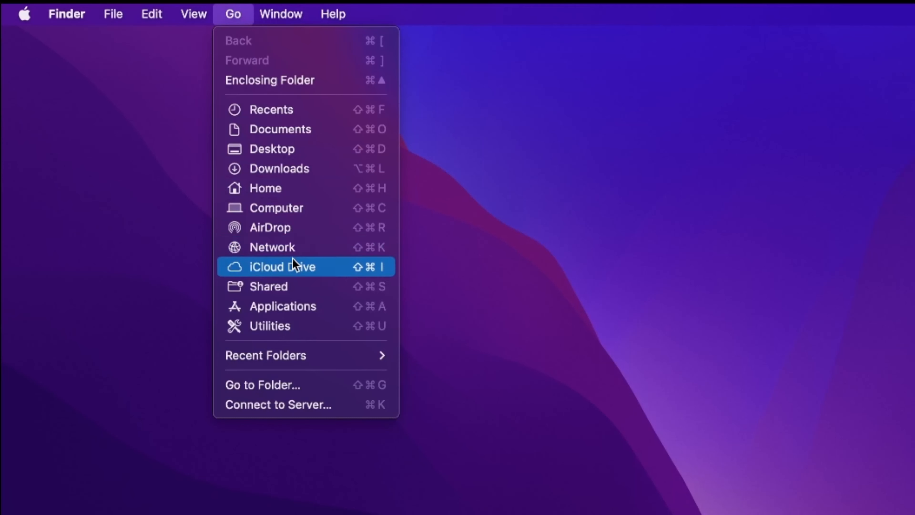
pyautogui.click(278, 207)
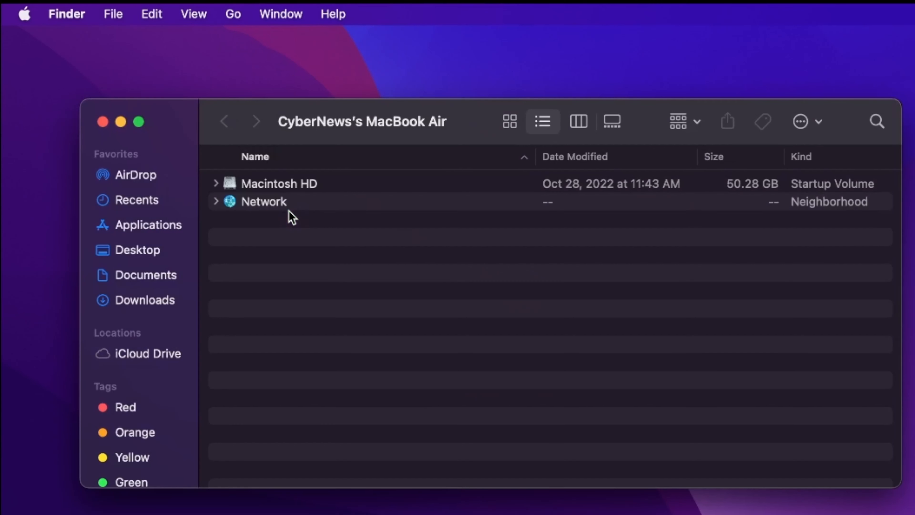
pyautogui.click(279, 183)
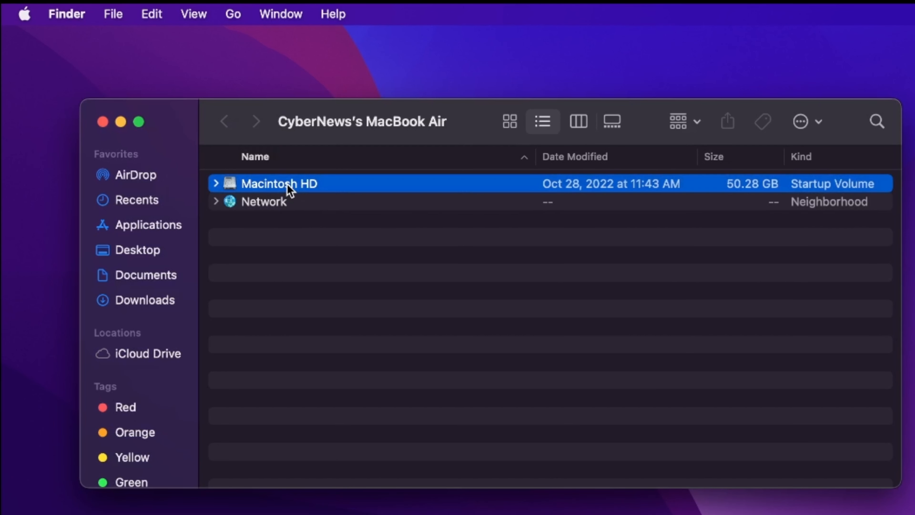
pyautogui.doubleClick(279, 183)
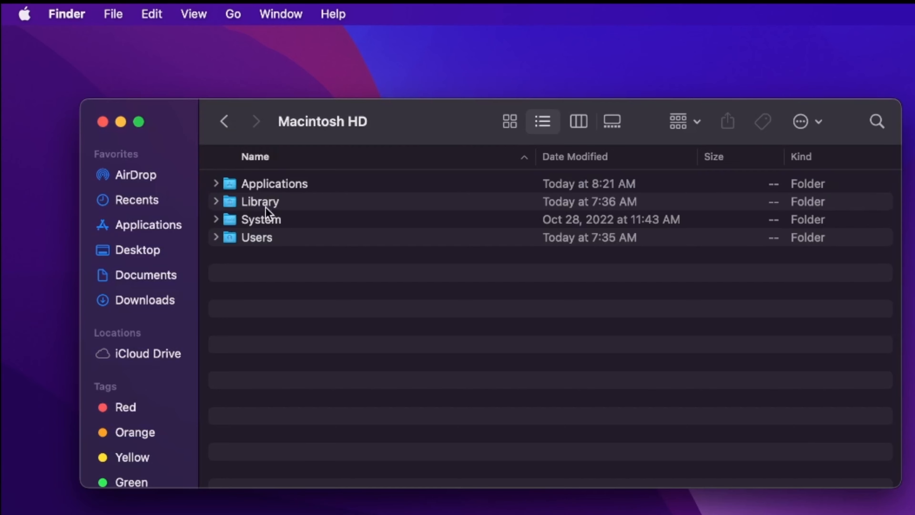
# - Show the Applications folder listing installed apps such as Adobe Acrobat DC and Google Chrome
pyautogui.click(188, 10)
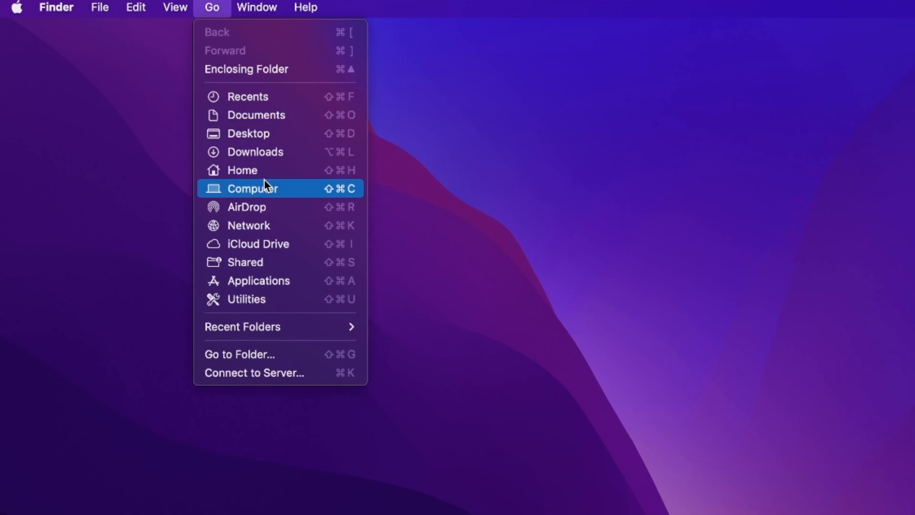
pyautogui.moveTo(272, 285)
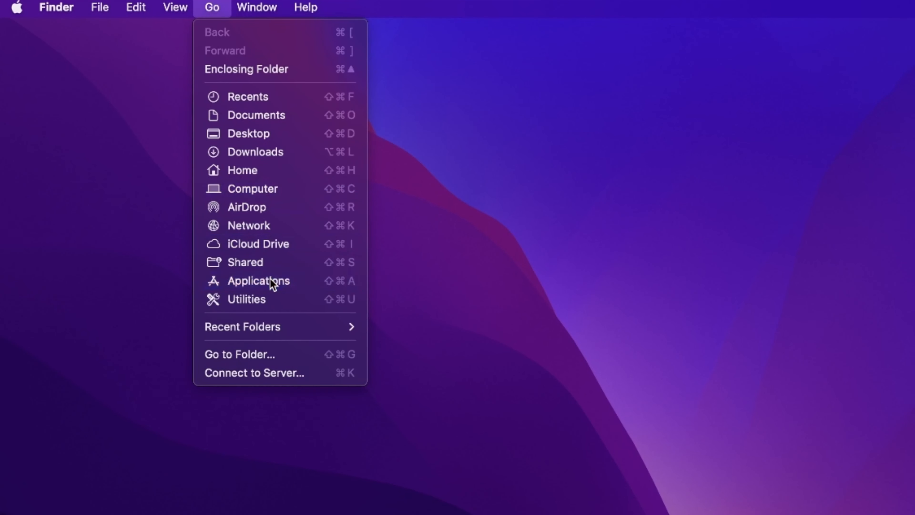
pyautogui.click(258, 281)
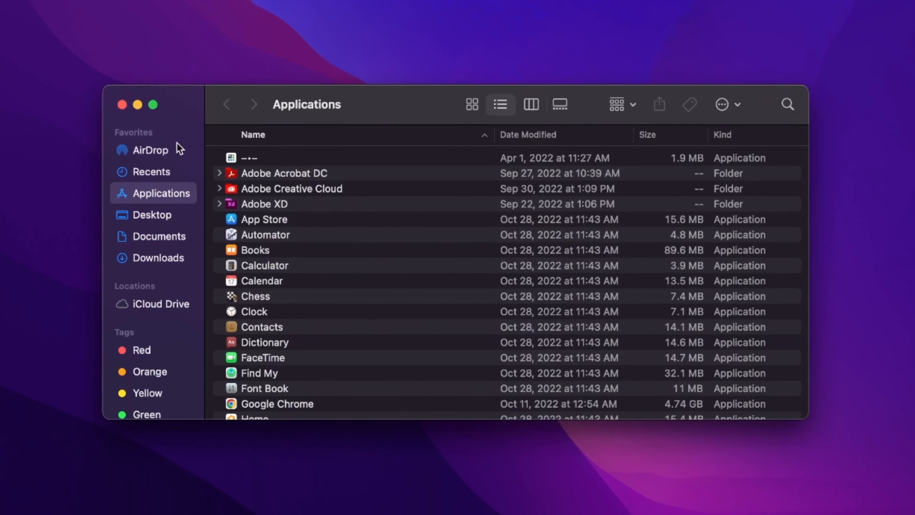
pyautogui.click(24, 11)
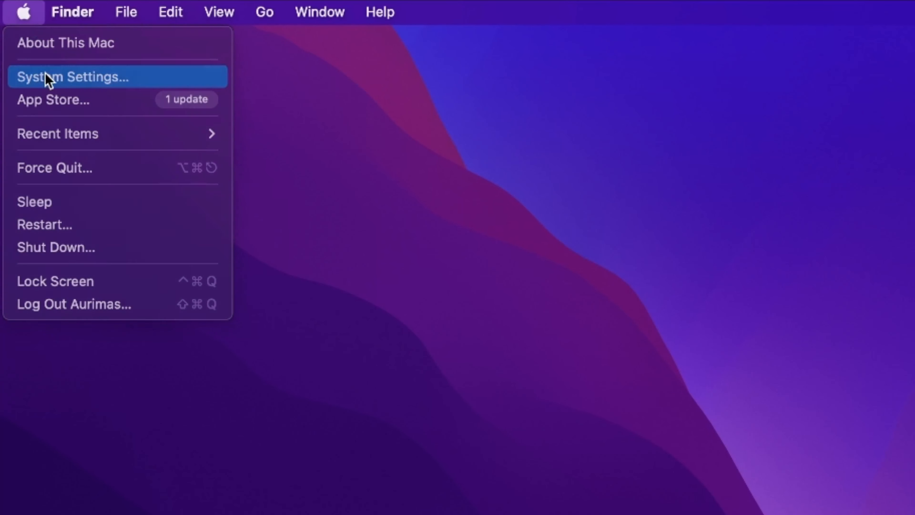
# - Browse System Settings' General page with Login Items, then return to TotalAV's dashboard
pyautogui.click(72, 76)
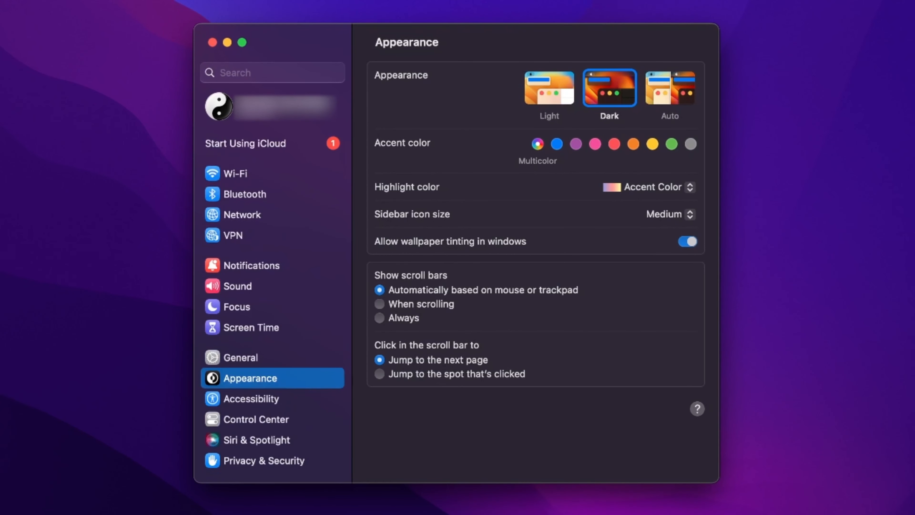
pyautogui.moveTo(177, 89)
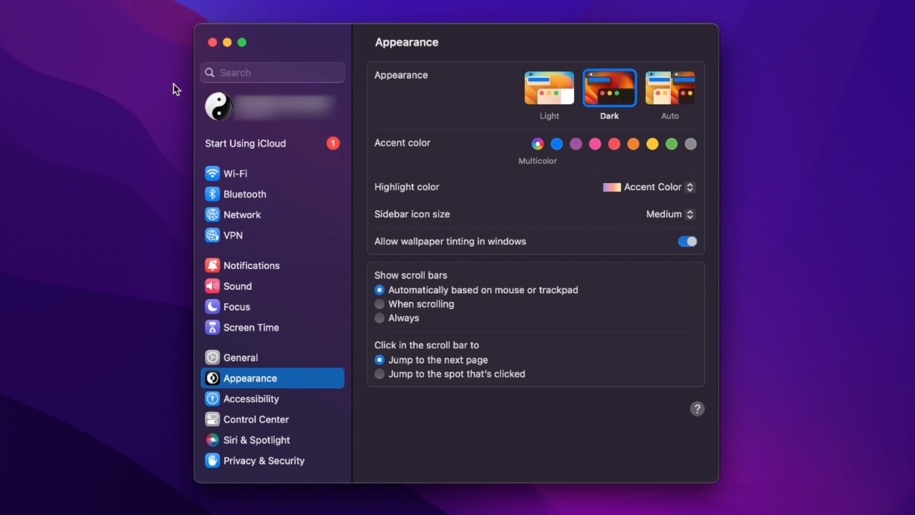
pyautogui.moveTo(237, 246)
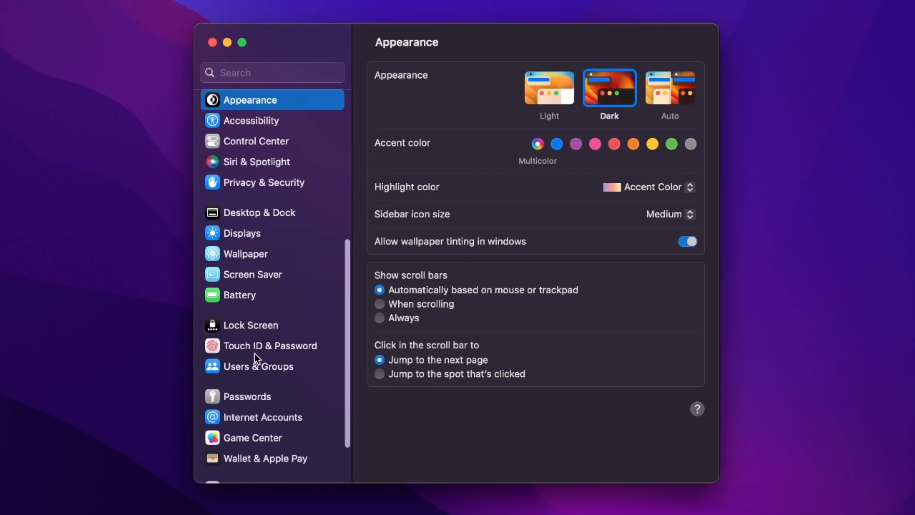
pyautogui.click(258, 366)
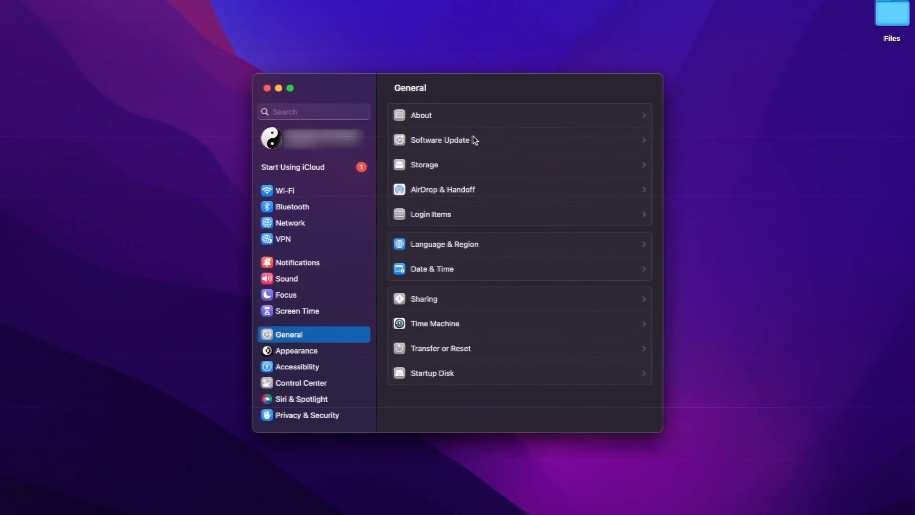
pyautogui.click(439, 139)
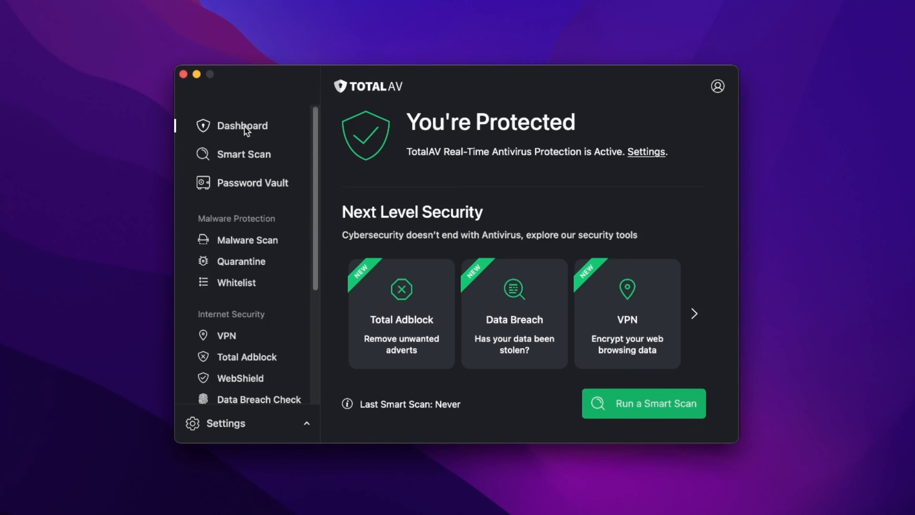
pyautogui.moveTo(403, 301)
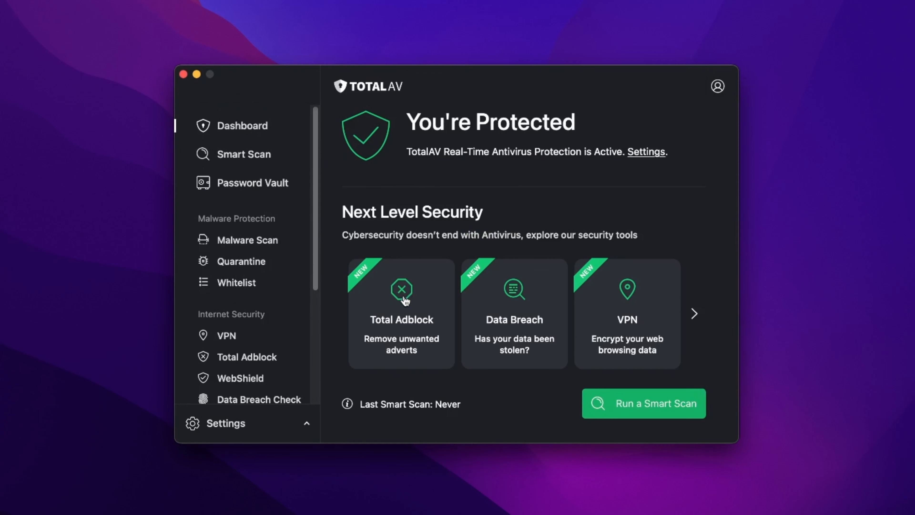
pyautogui.moveTo(642, 302)
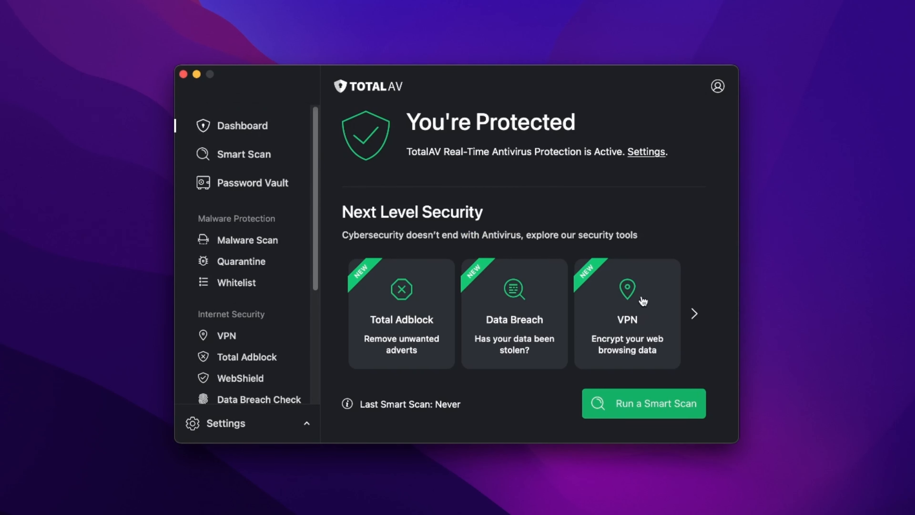
# - Visit Smart Scan and Password Vault, then view the empty Quarantine page
pyautogui.click(244, 154)
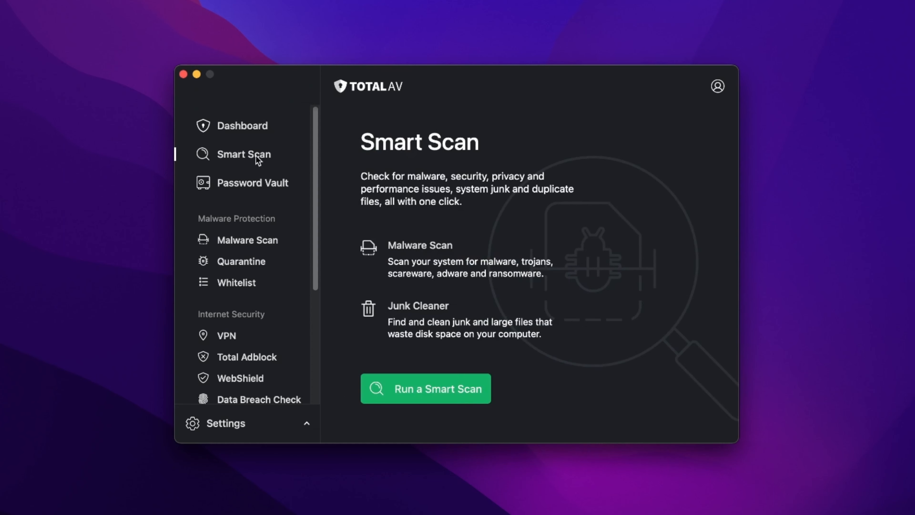
pyautogui.click(252, 183)
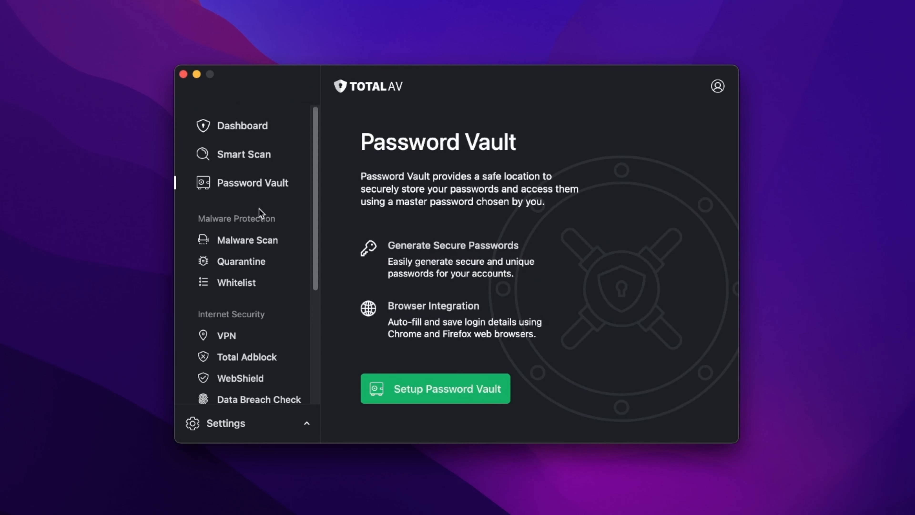
pyautogui.click(240, 261)
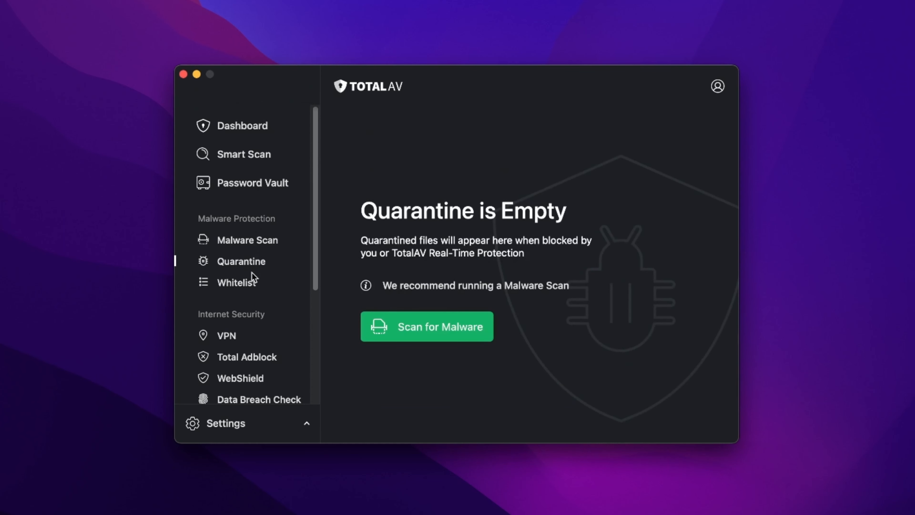